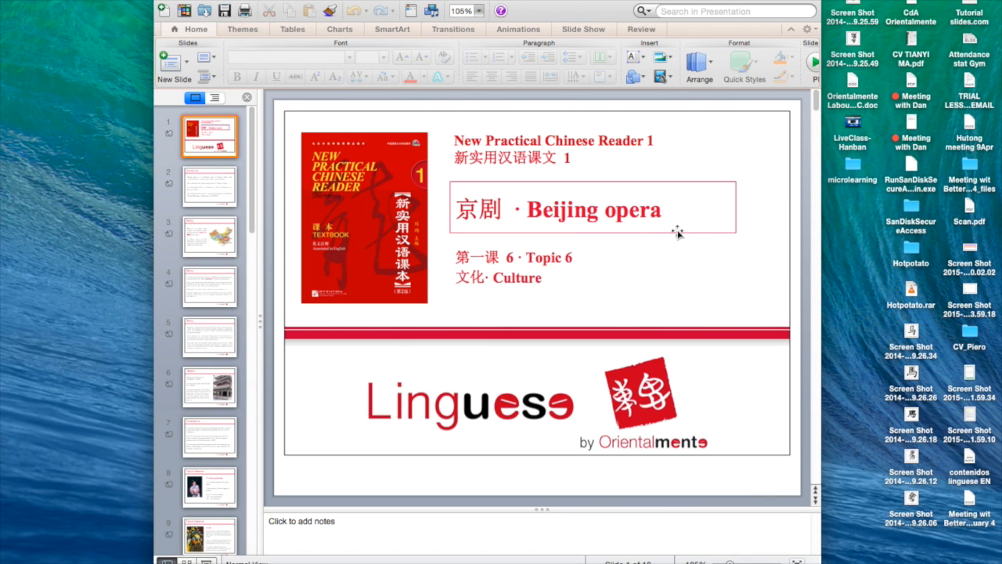
pyautogui.moveTo(406, 119)
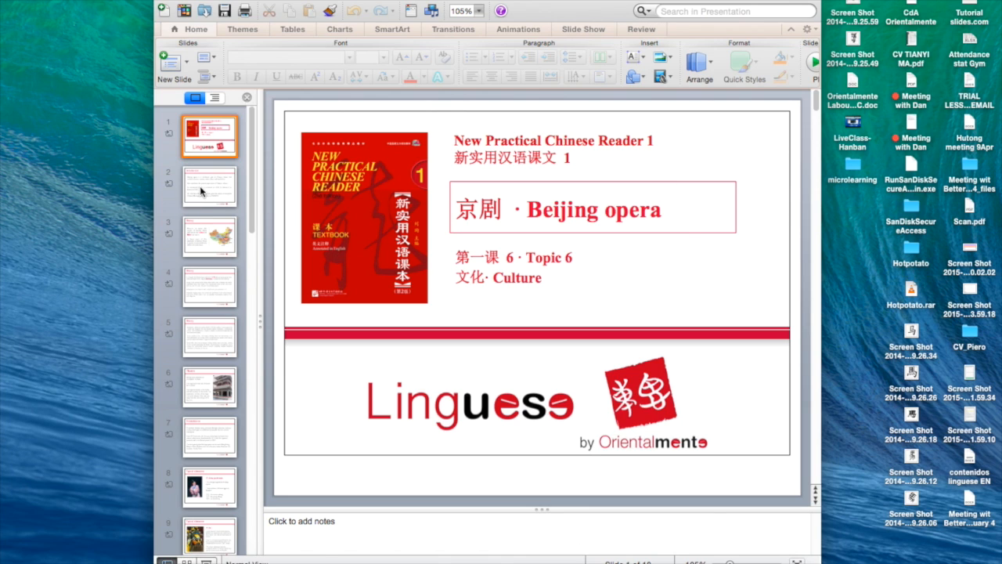
# - Bring up the Save As dialog for exporting the Beijing opera presentation
pyautogui.scroll(-3)
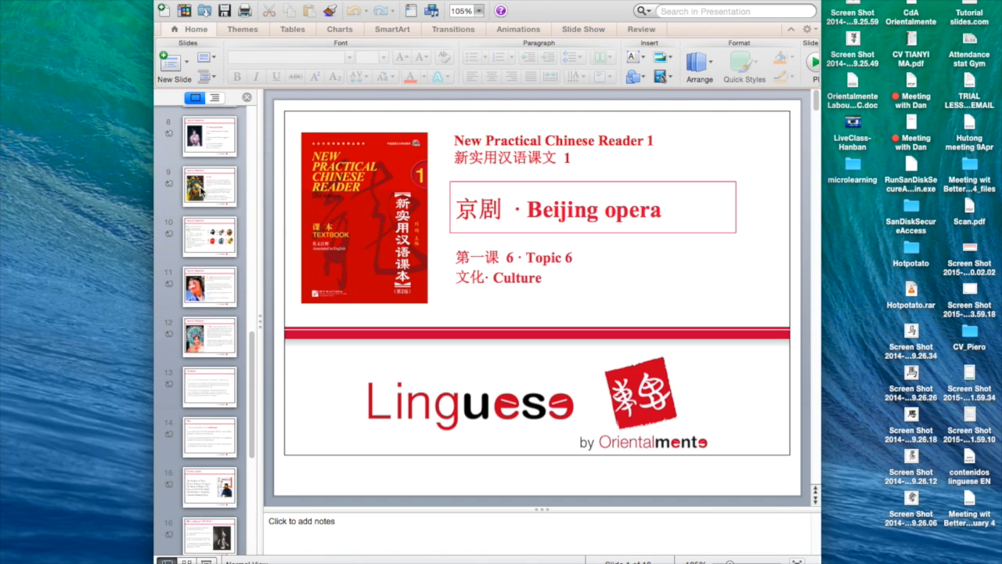
pyautogui.scroll(3)
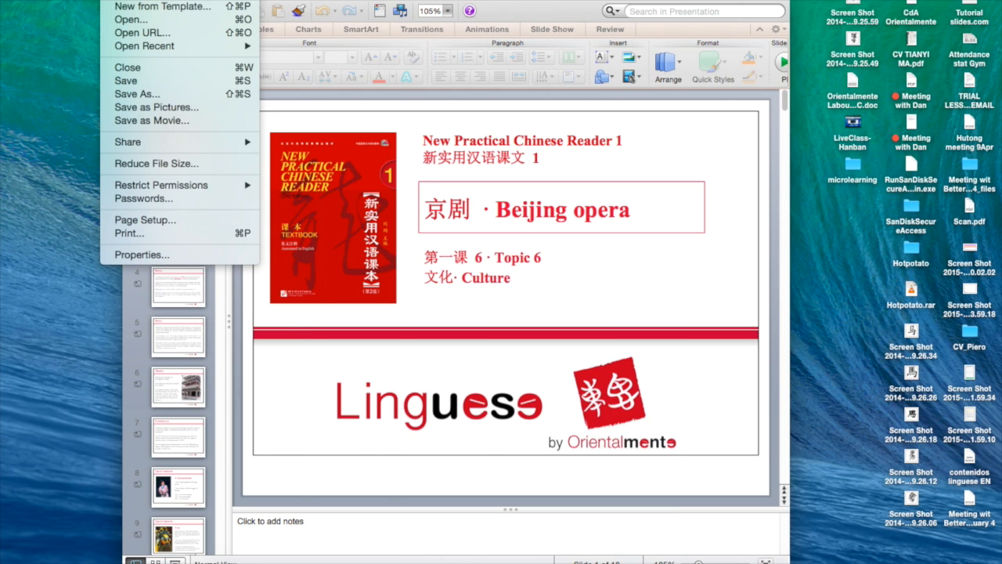
pyautogui.moveTo(142, 33)
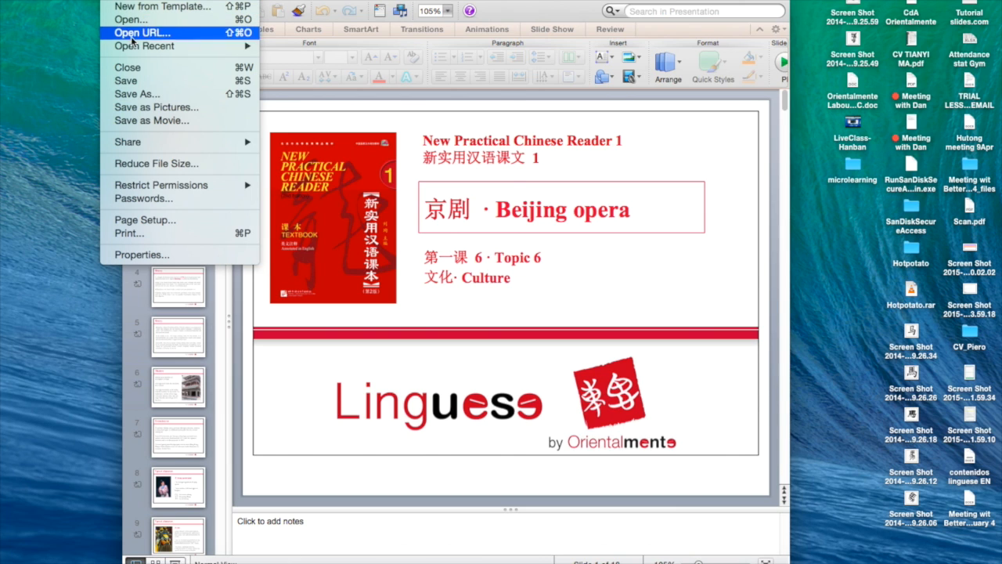
pyautogui.moveTo(156, 107)
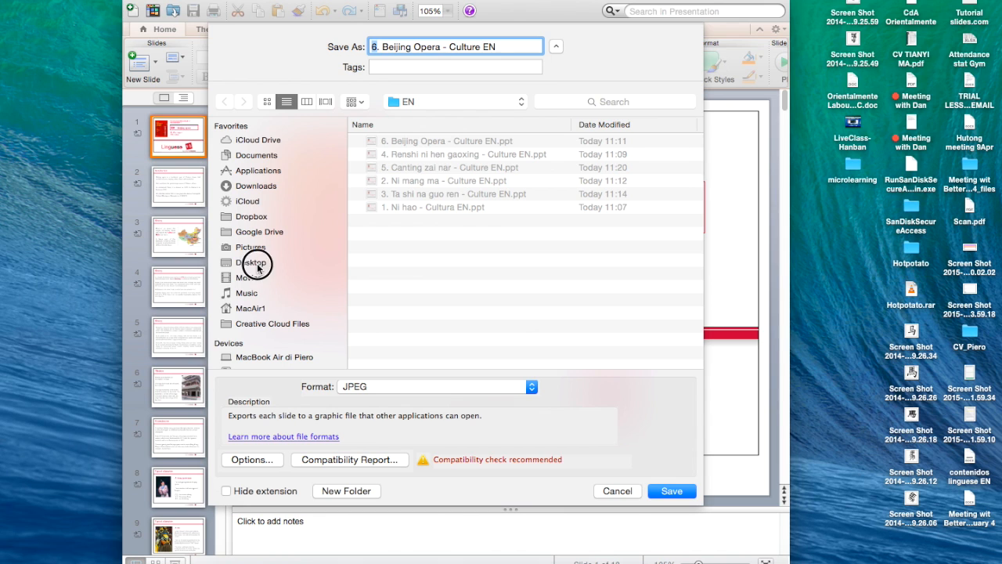
# - Export every slide as JPEG images to the Desktop and acknowledge the confirmation
pyautogui.click(251, 262)
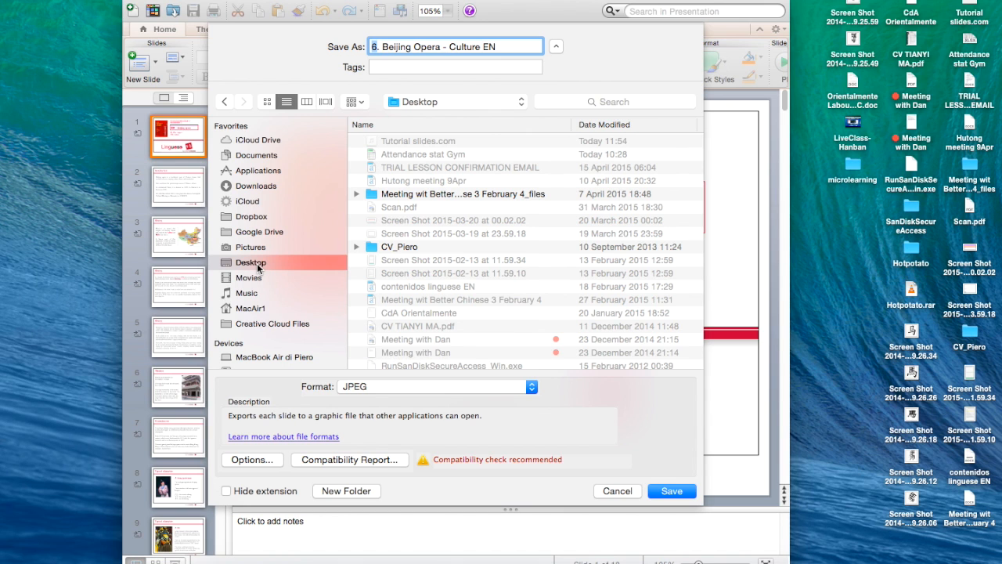
pyautogui.moveTo(597, 424)
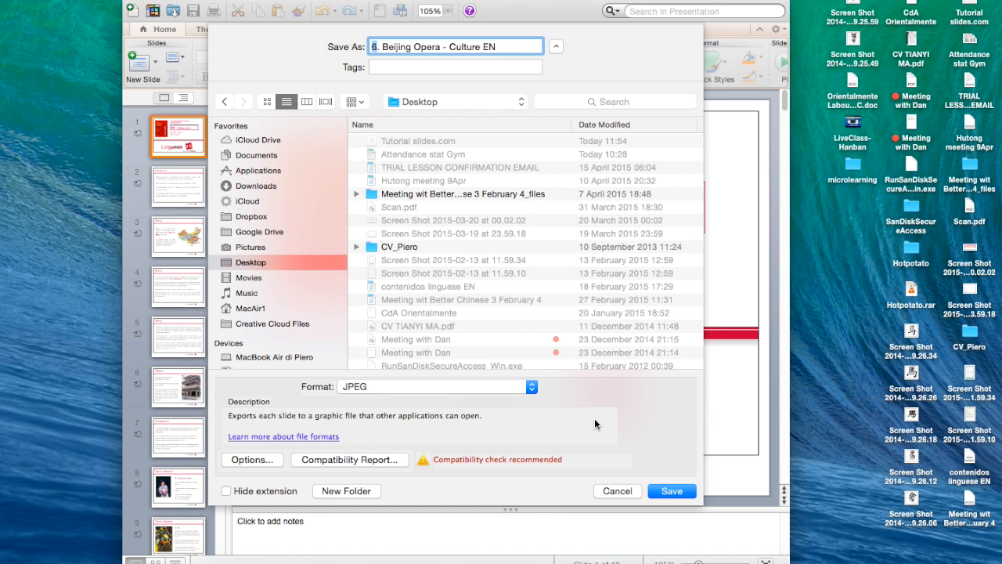
pyautogui.click(672, 491)
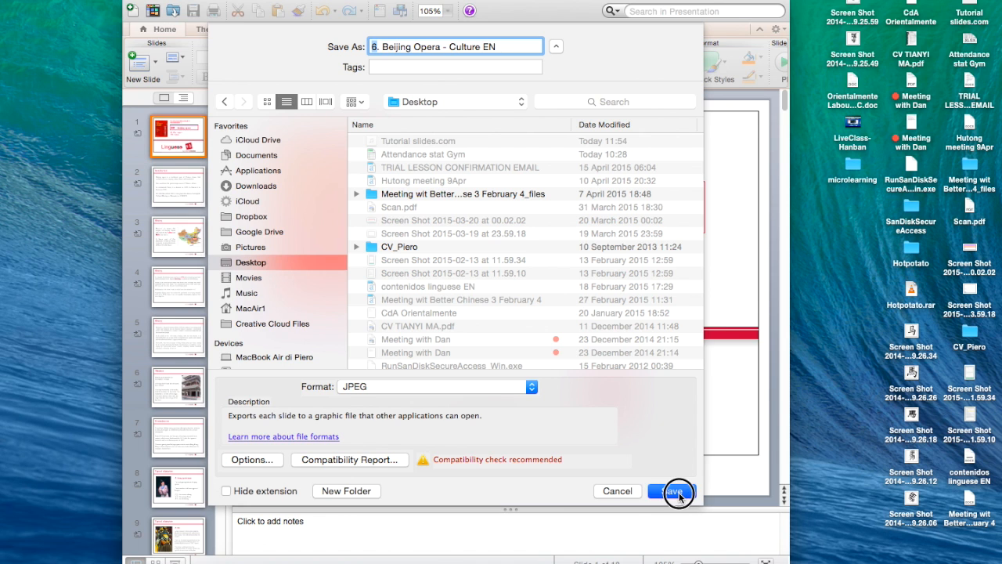
pyautogui.click(673, 491)
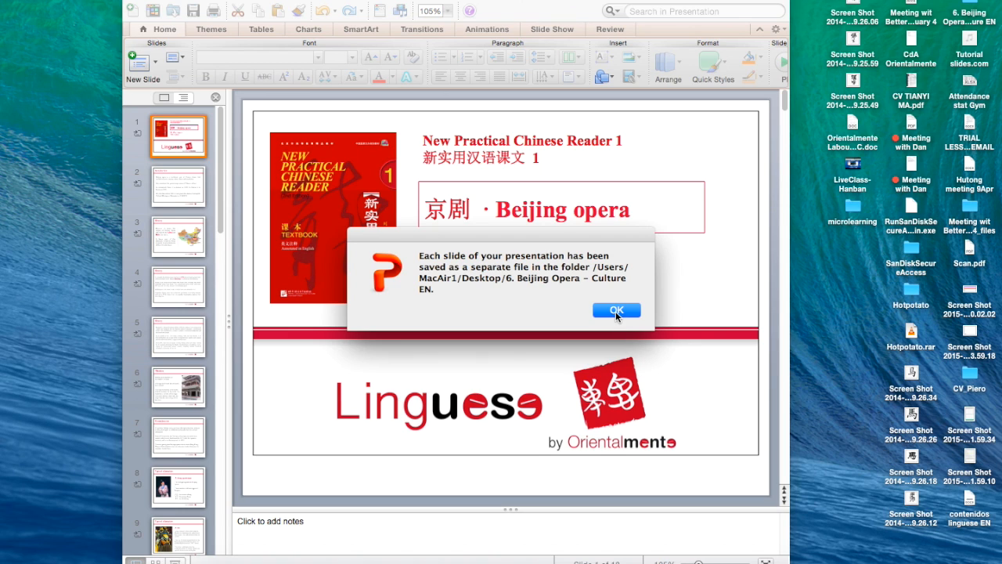
pyautogui.moveTo(629, 317)
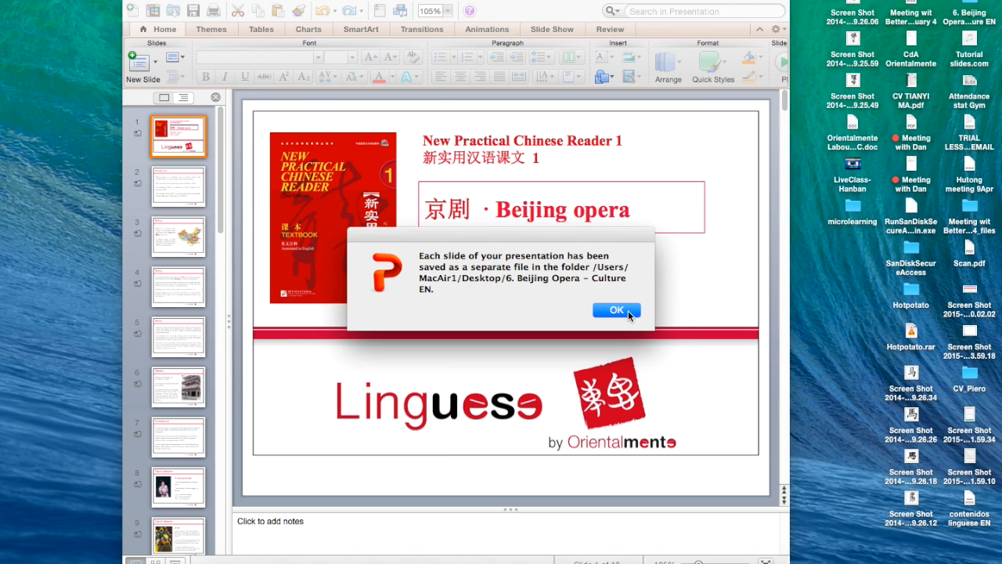
pyautogui.click(617, 310)
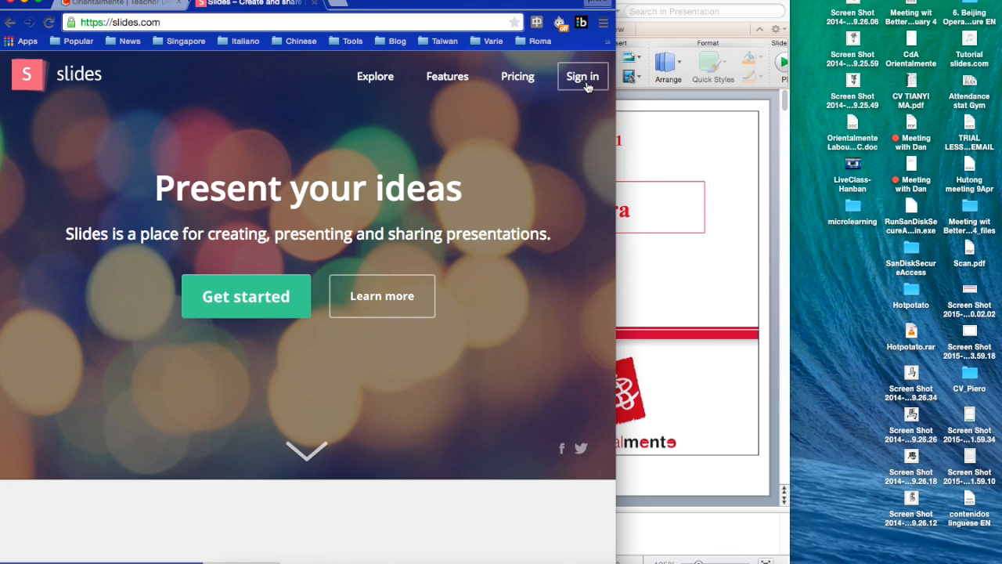
# - Sign in to the Slides.com account and create a new empty deck
pyautogui.click(583, 76)
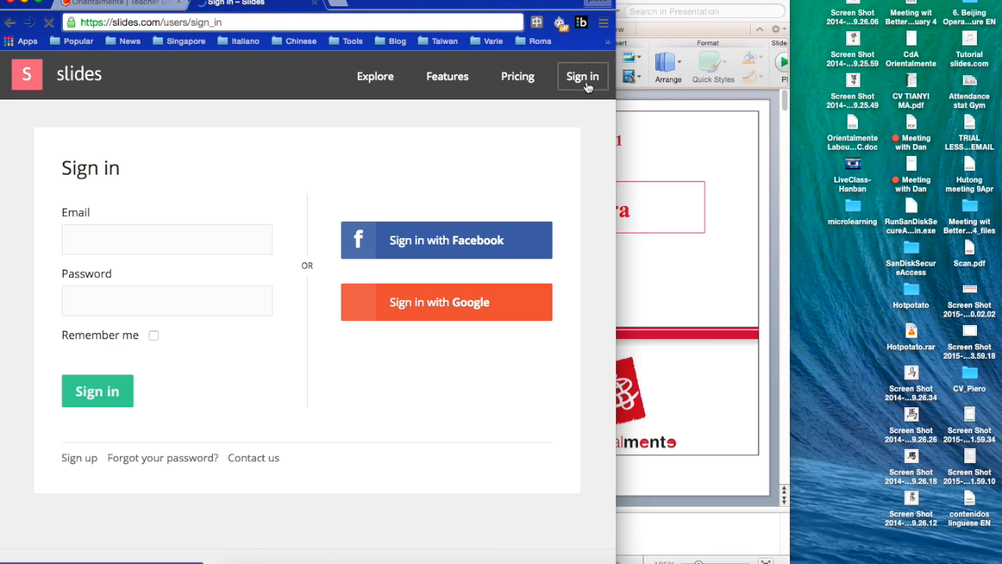
pyautogui.click(97, 391)
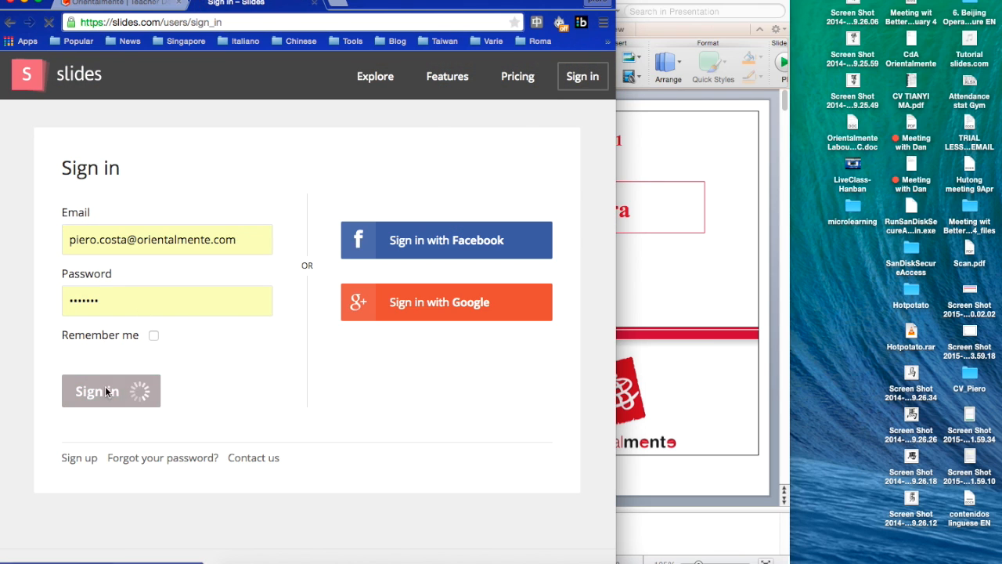
pyautogui.click(110, 391)
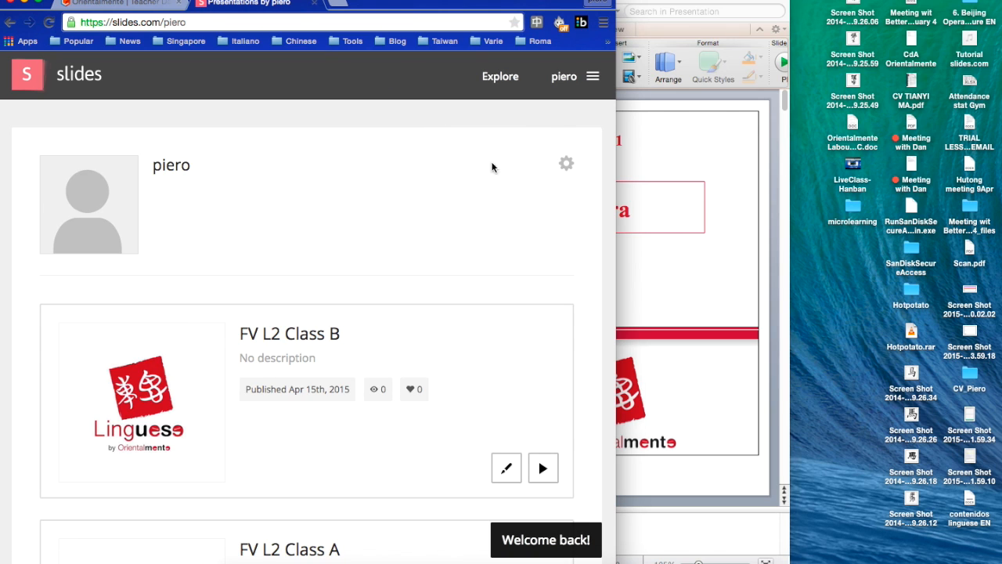
pyautogui.click(592, 76)
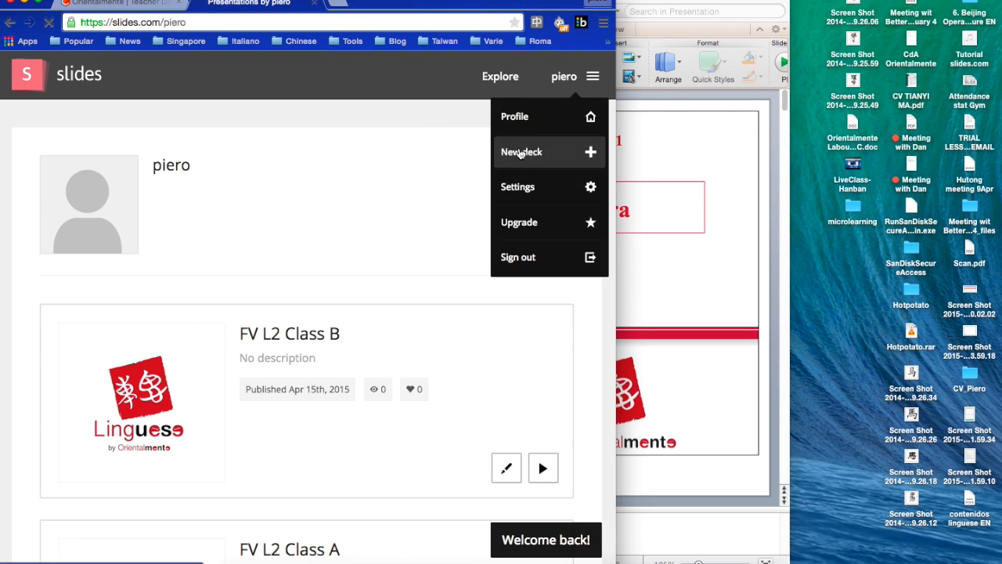
pyautogui.click(521, 152)
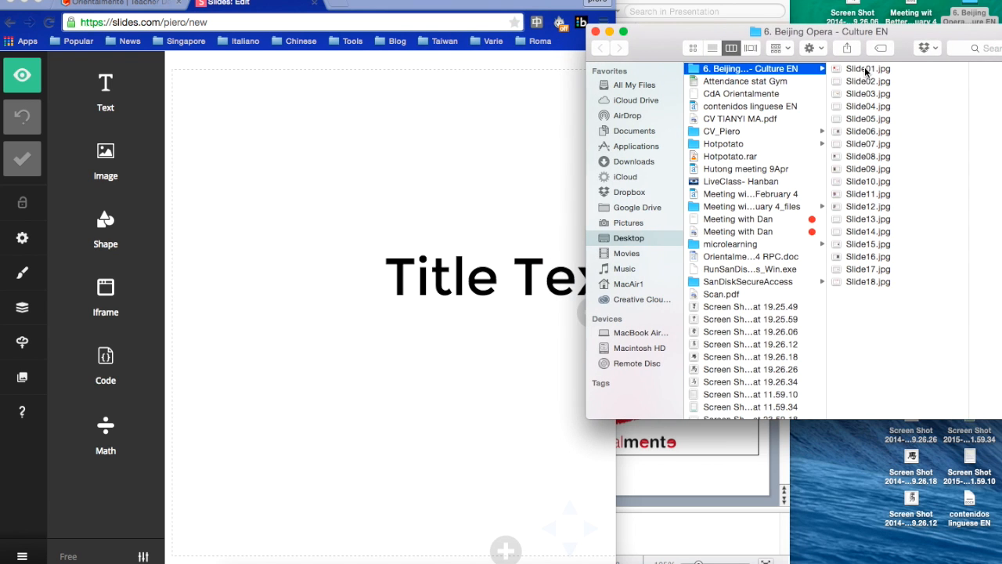
# - Drop Slide01.jpg onto the first slide, add a second slide and bring in Slide02.jpg
pyautogui.moveTo(867, 69); pyautogui.dragTo(505, 235)
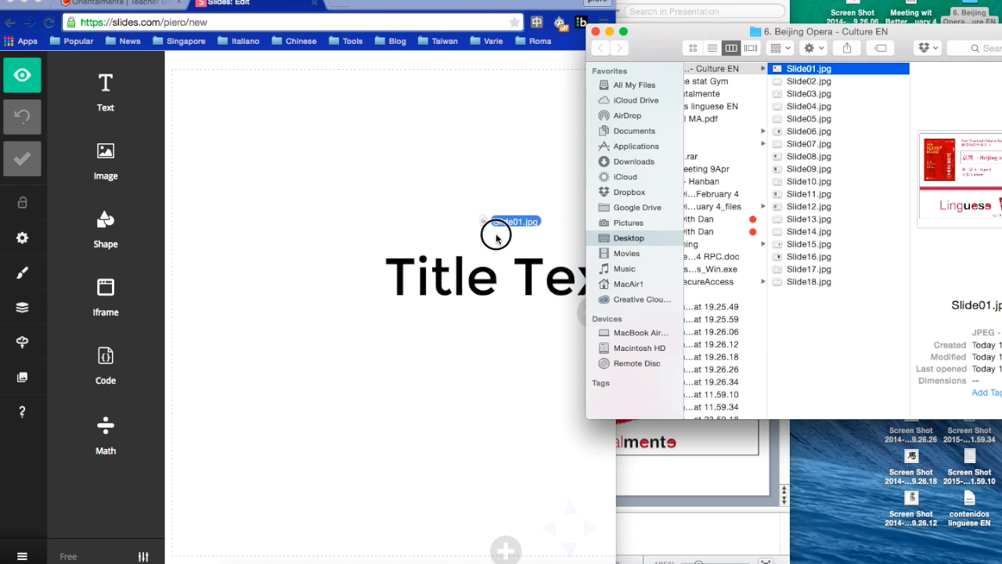
pyautogui.moveTo(517, 221); pyautogui.dragTo(505, 313)
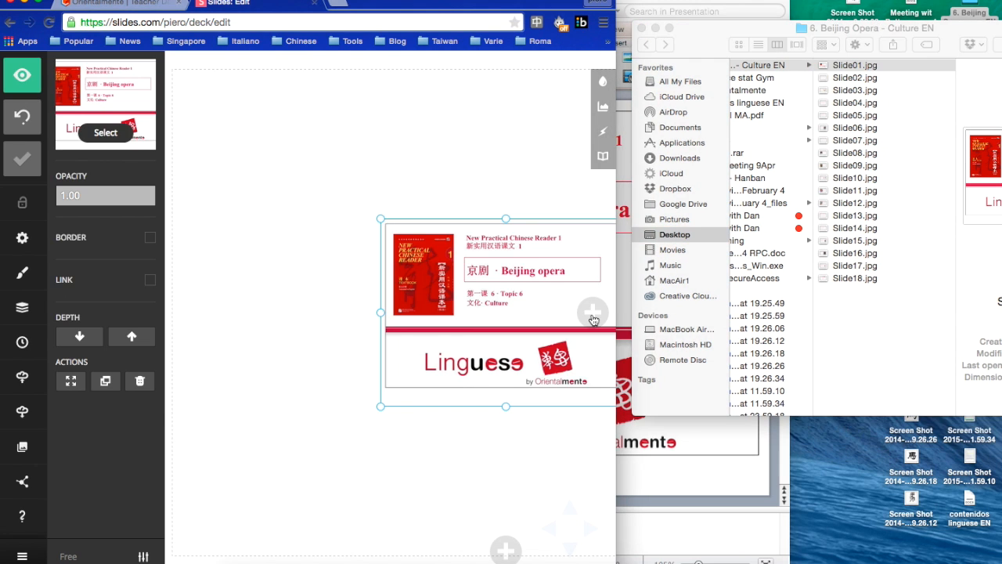
pyautogui.click(593, 313)
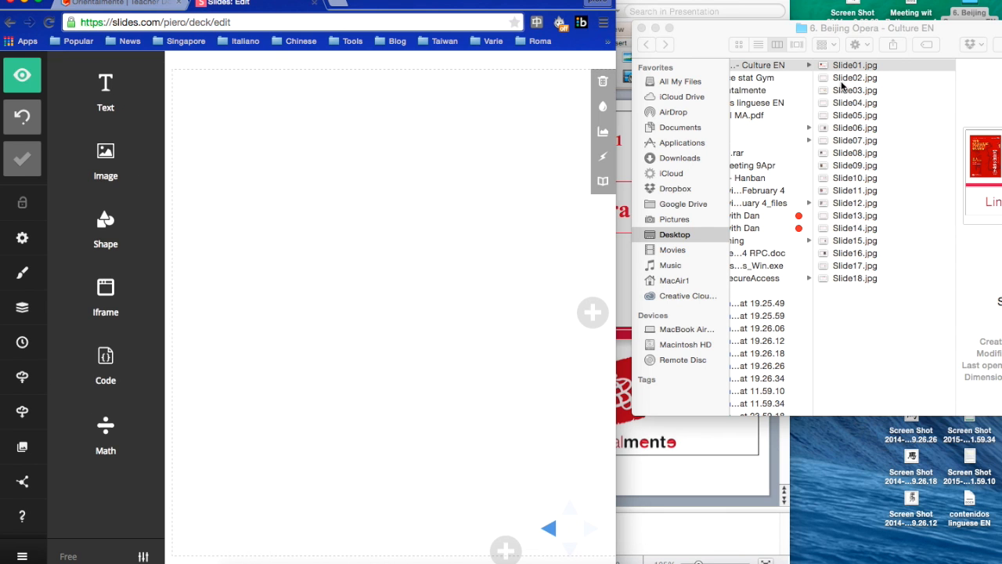
pyautogui.click(855, 78)
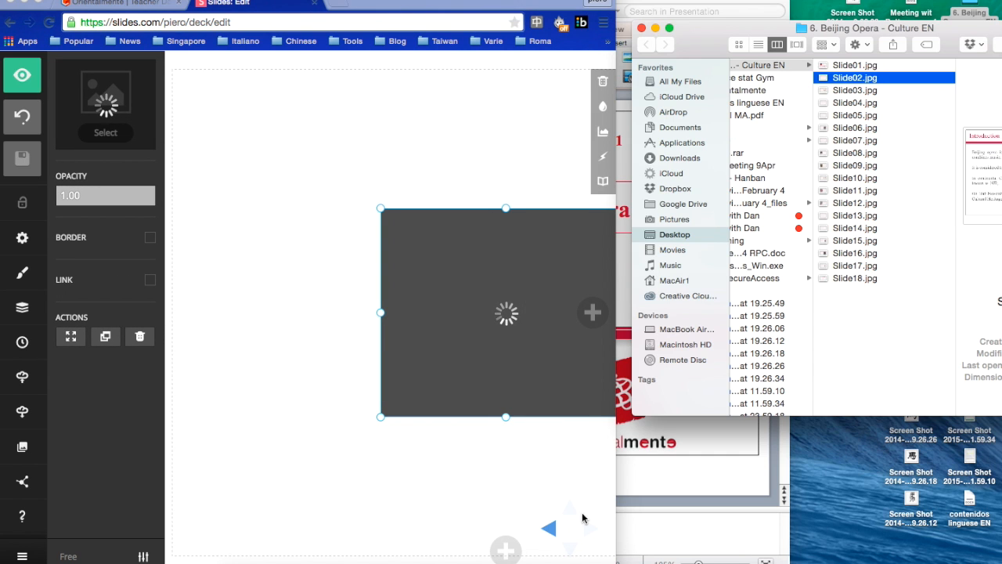
pyautogui.moveTo(584, 482)
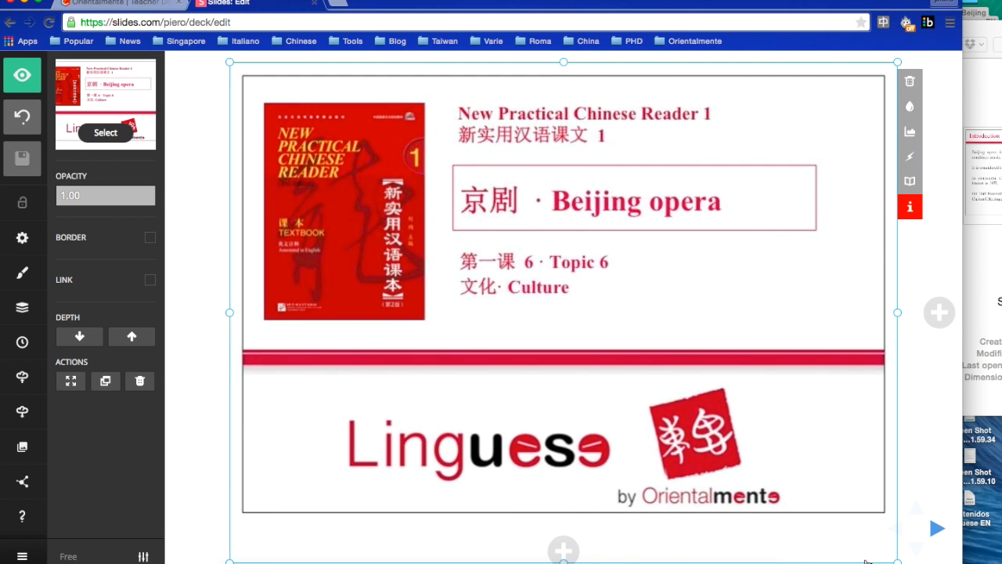
pyautogui.moveTo(160, 381)
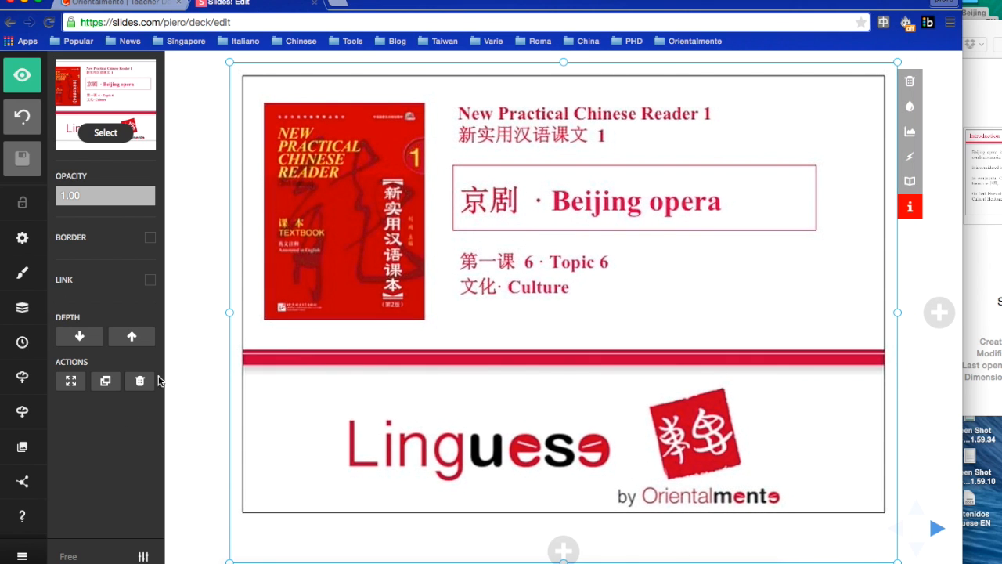
# - Rename the deck to 'Beijing Opera' in its settings and confirm
pyautogui.click(22, 555)
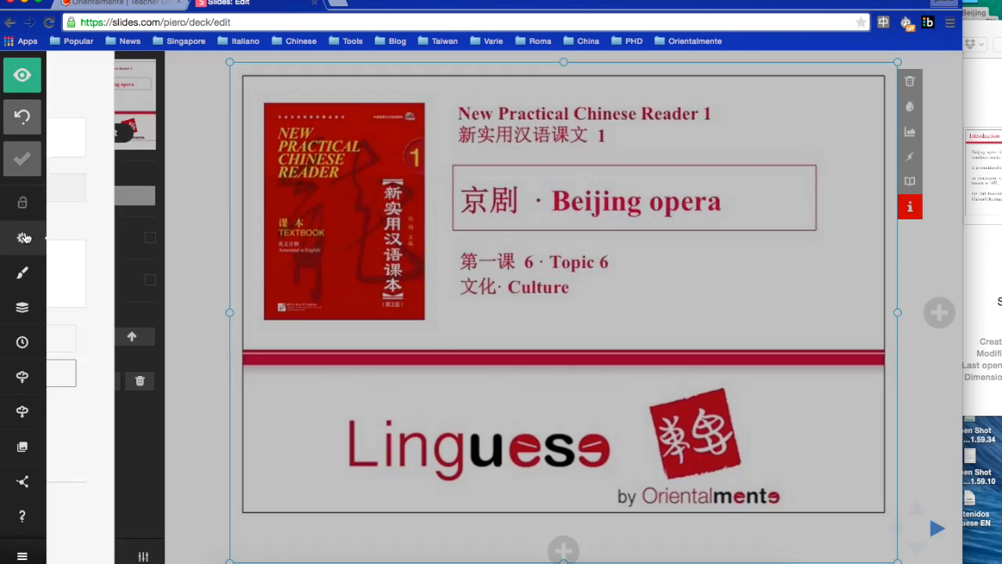
pyautogui.click(22, 238)
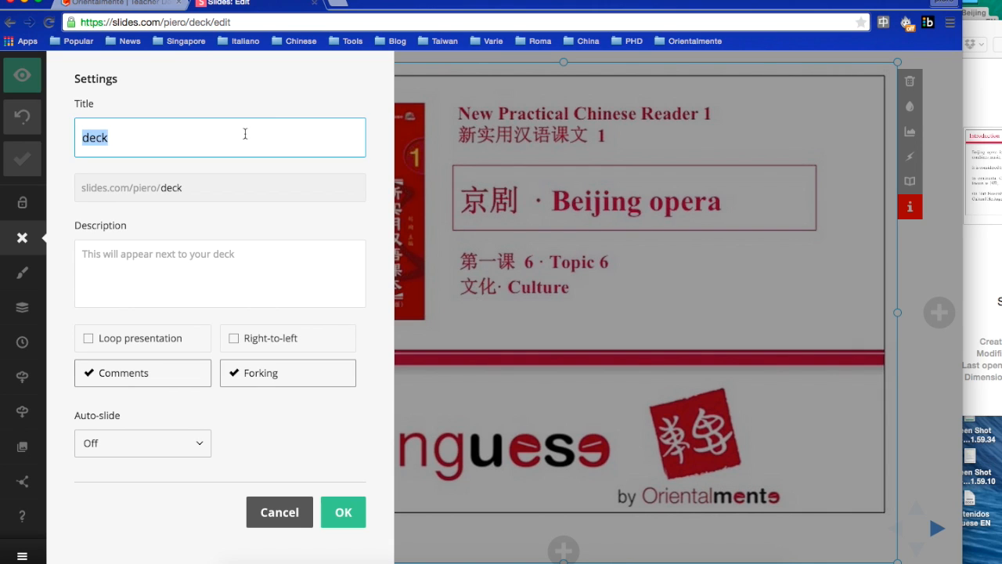
pyautogui.write('Beijing Oper')
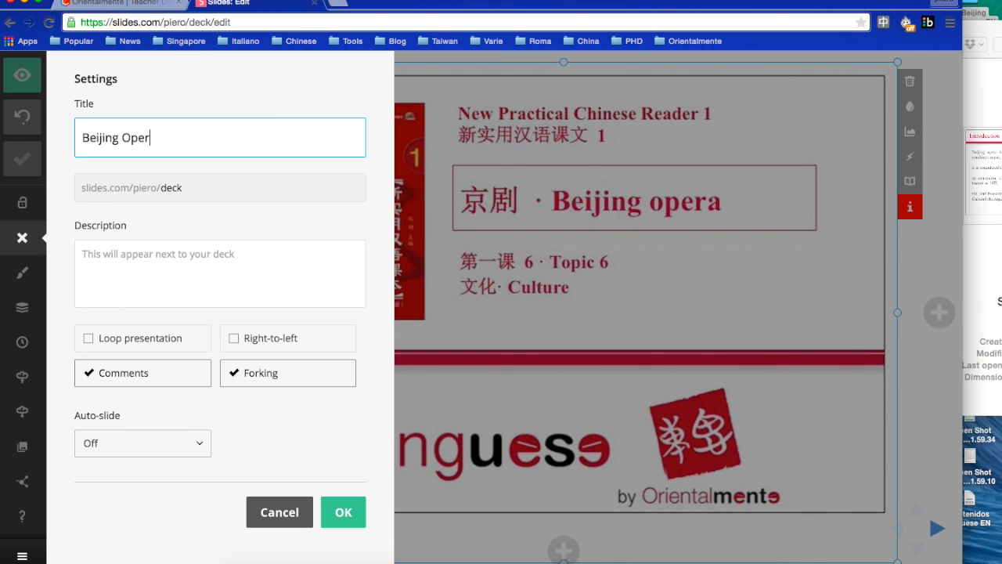
pyautogui.write('a')
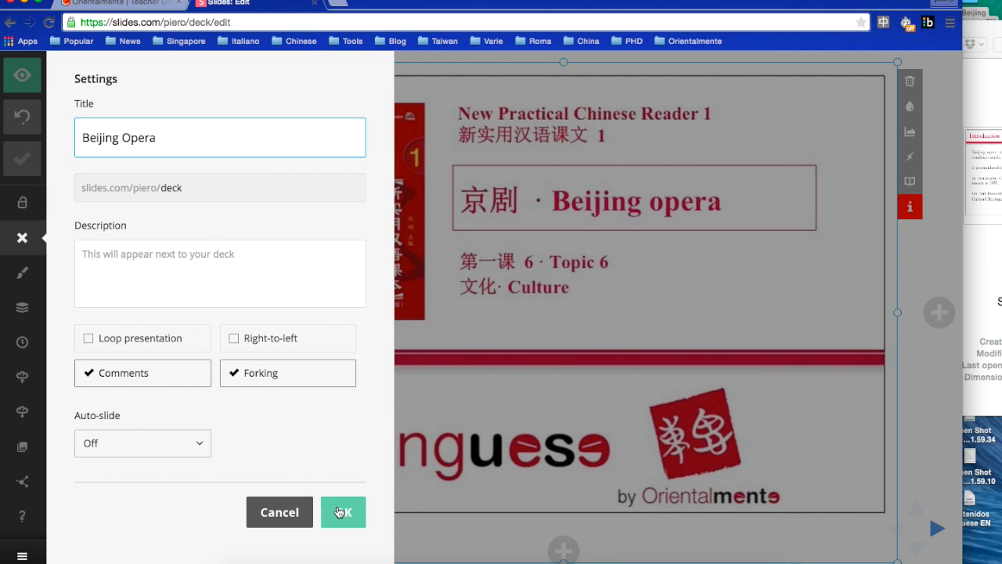
pyautogui.click(343, 512)
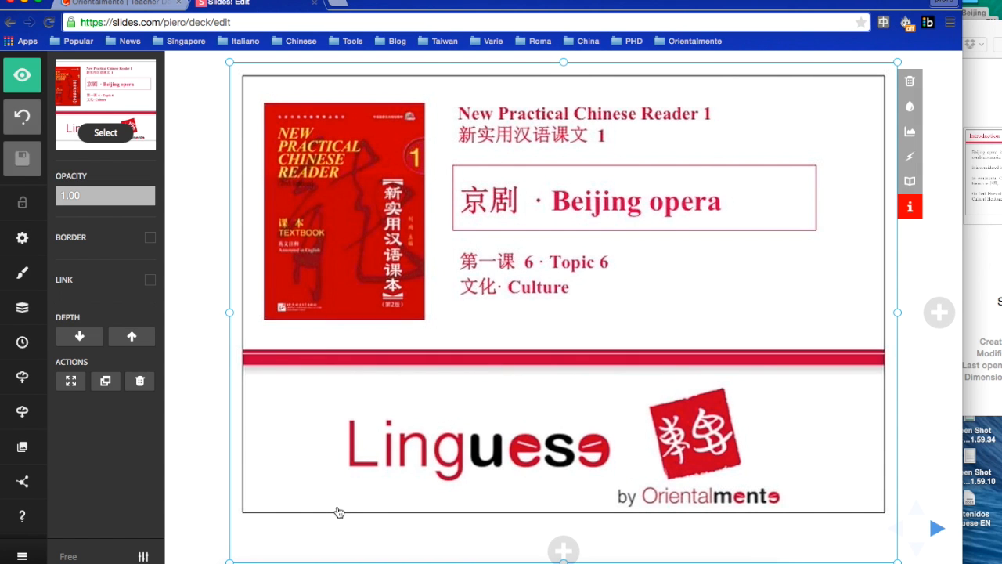
# - Leave the editor and scroll the presentations list to the Beijing Opera deck
pyautogui.click(22, 555)
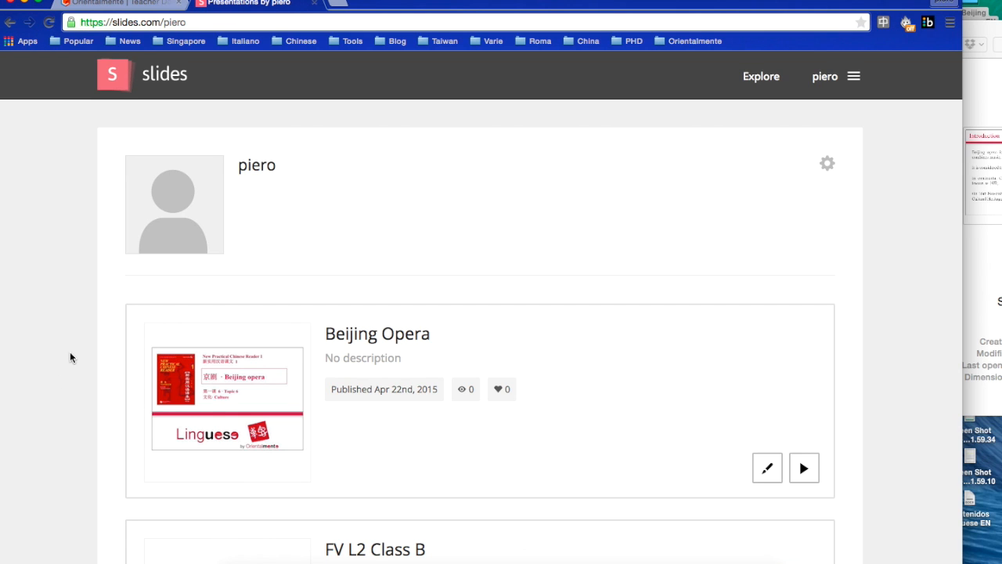
pyautogui.scroll(-3)
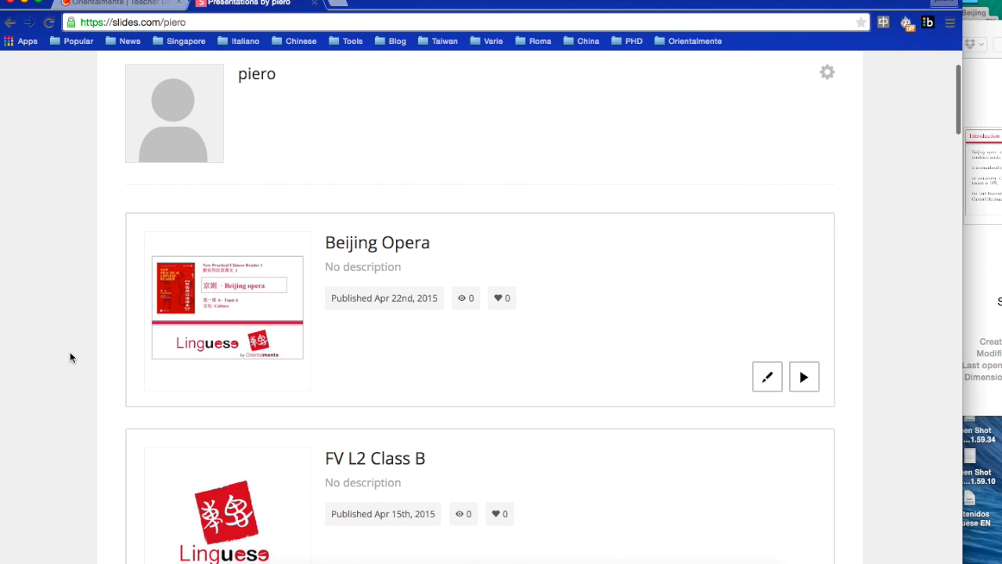
pyautogui.moveTo(721, 282)
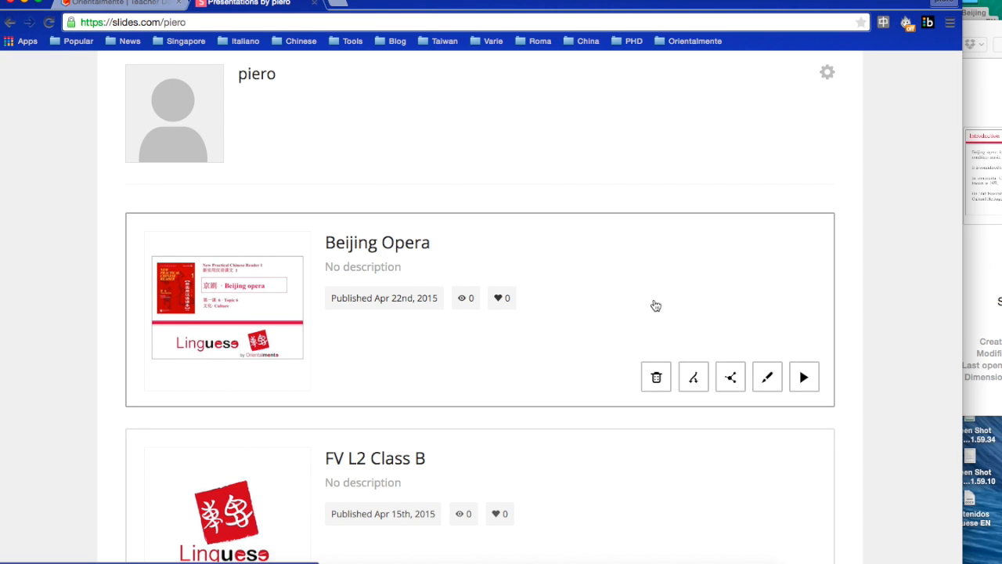
pyautogui.moveTo(730, 376)
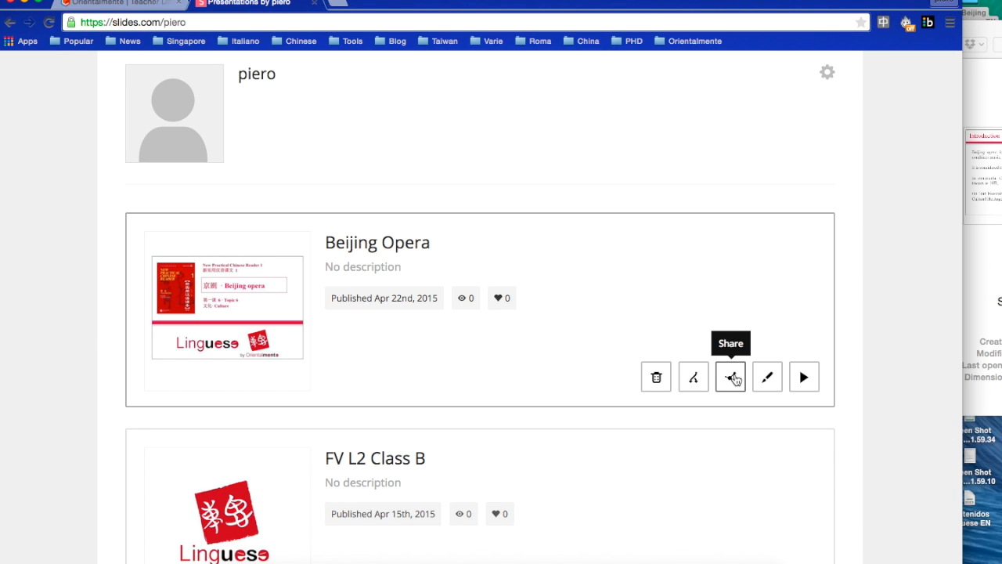
pyautogui.click(730, 377)
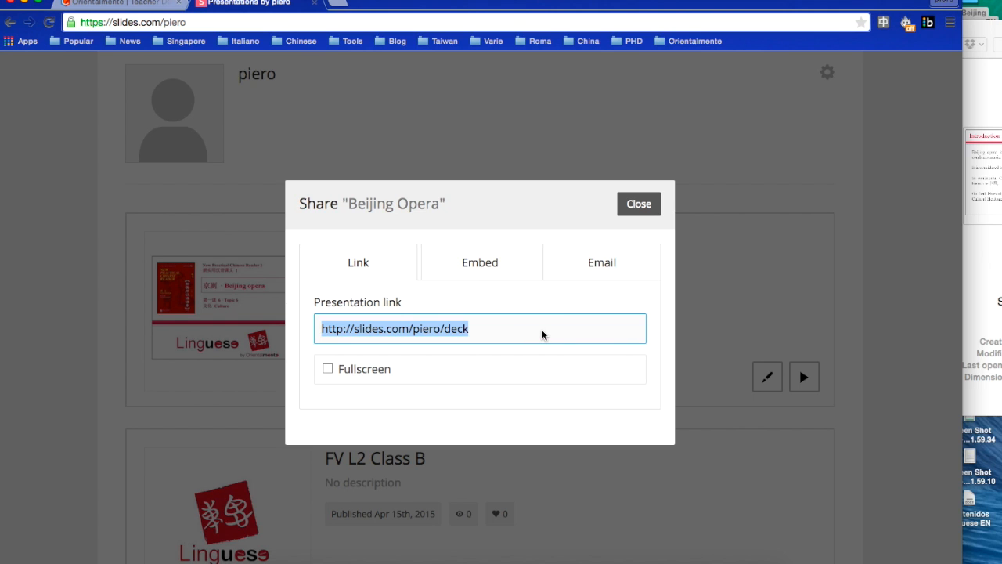
pyautogui.moveTo(437, 337)
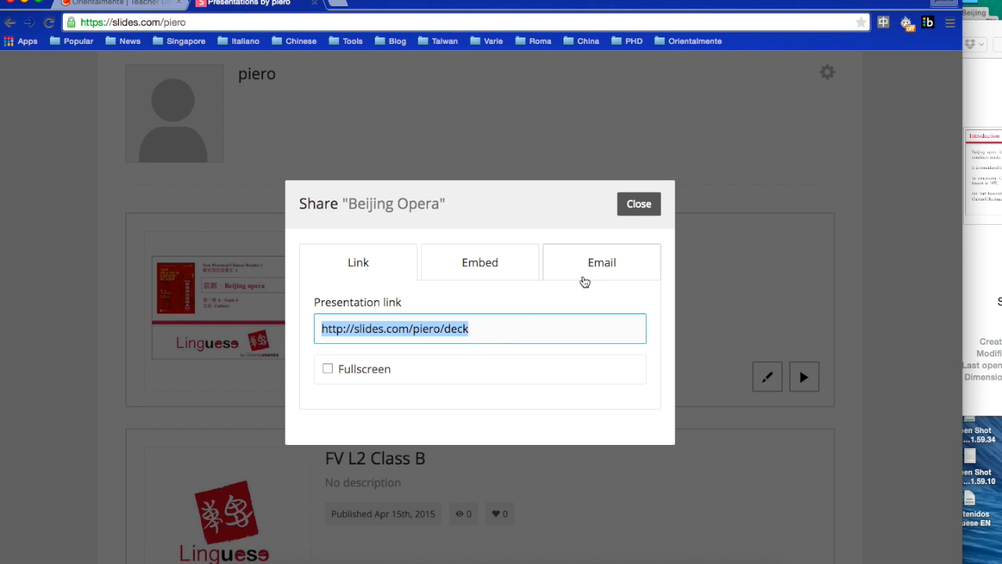
pyautogui.click(639, 203)
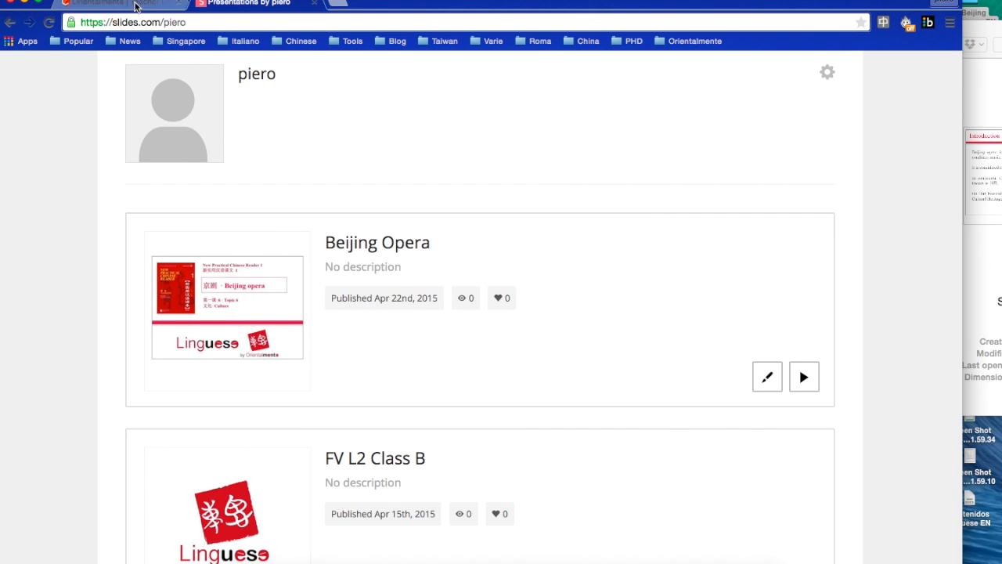
# - Switch to the browser tab showing the Linguese teacher dashboard
pyautogui.click(110, 3)
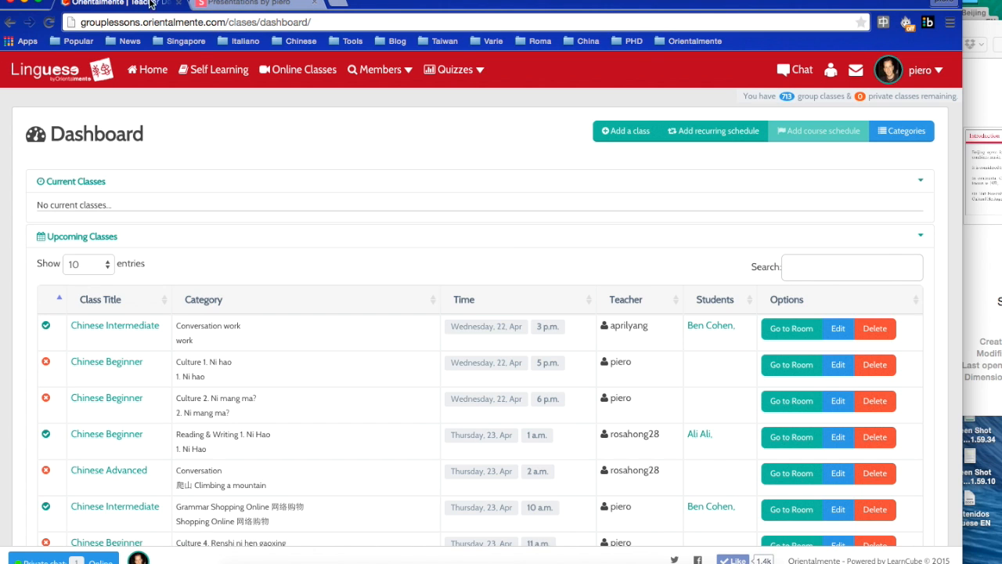
pyautogui.moveTo(263, 6)
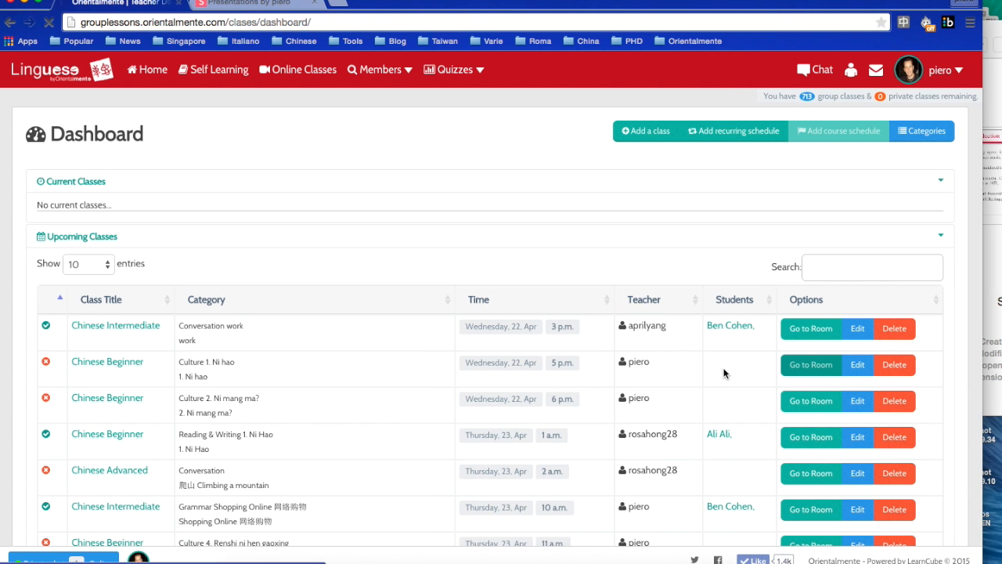
pyautogui.moveTo(756, 244)
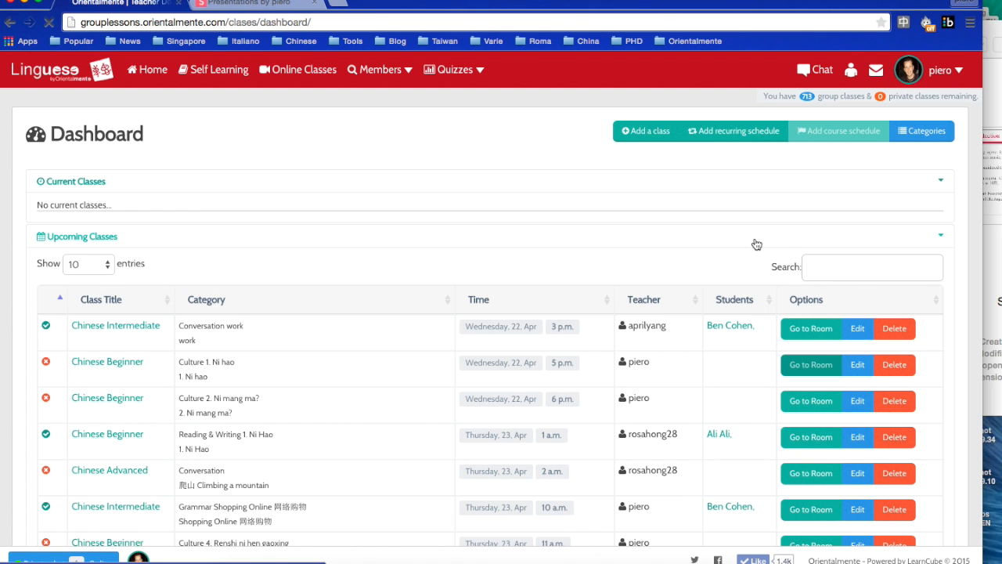
pyautogui.moveTo(755, 216)
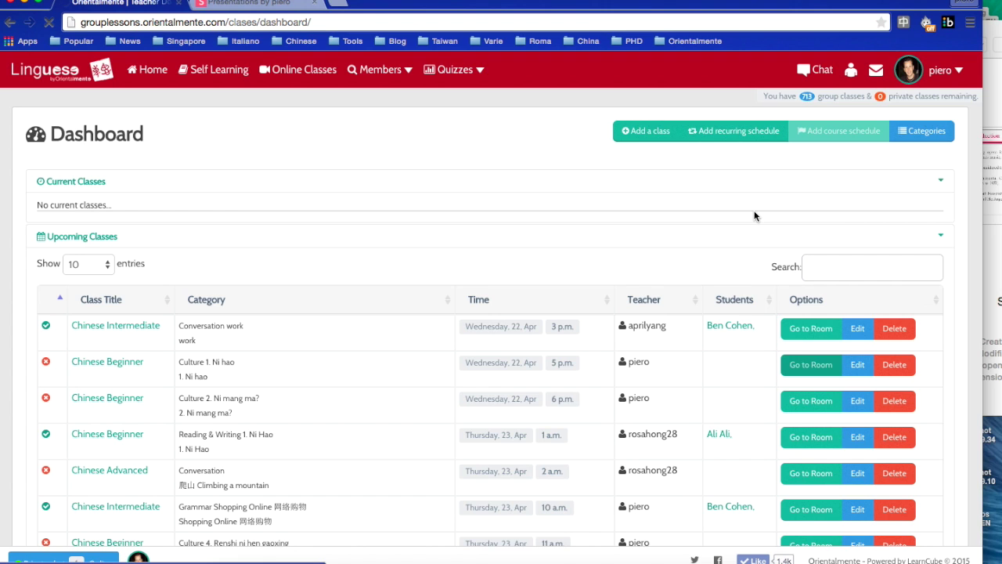
pyautogui.moveTo(813, 314)
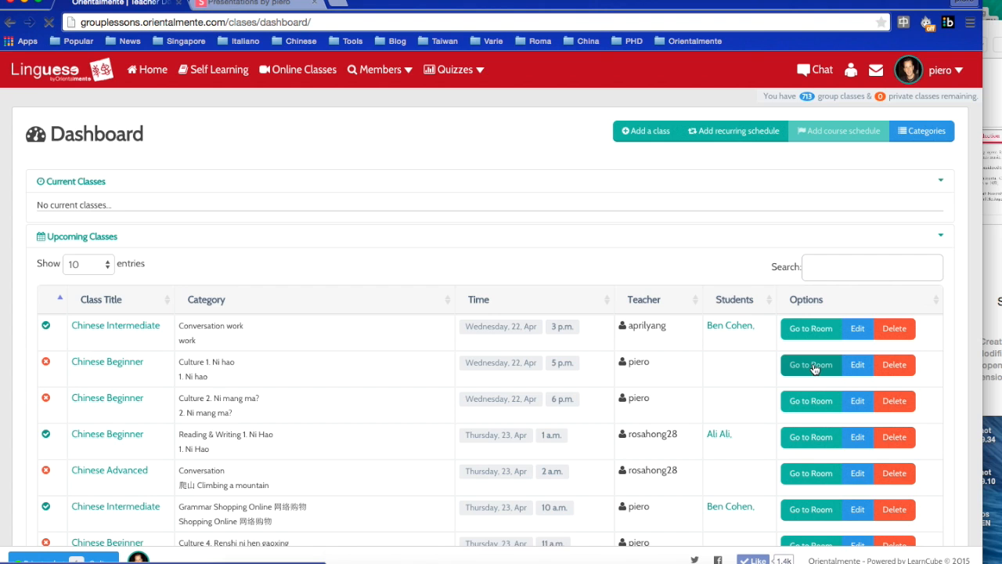
# - Enter the Chinese Beginner classroom, skip the checklist and load the Beijing Opera deck link in Slide Mode
pyautogui.click(811, 365)
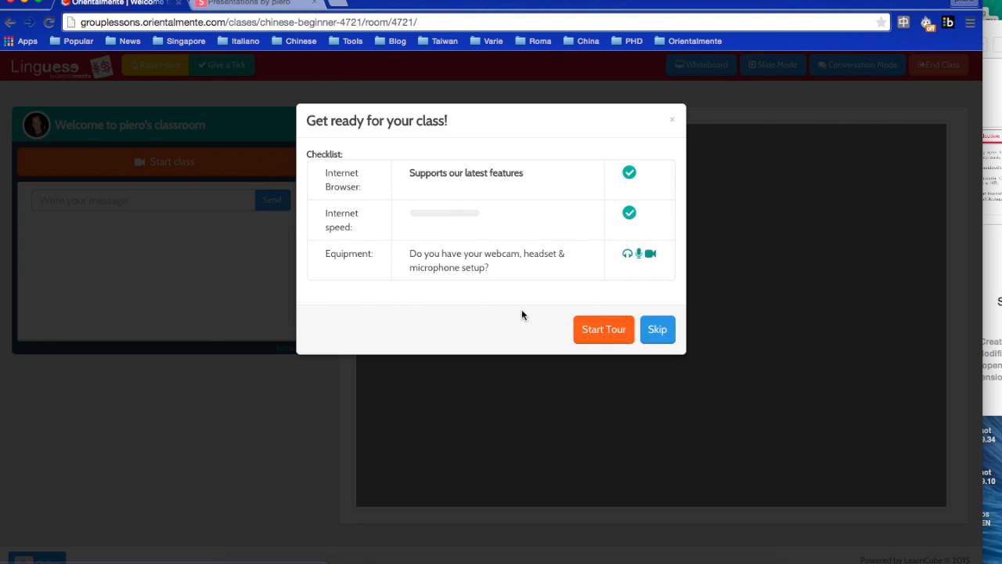
pyautogui.click(657, 329)
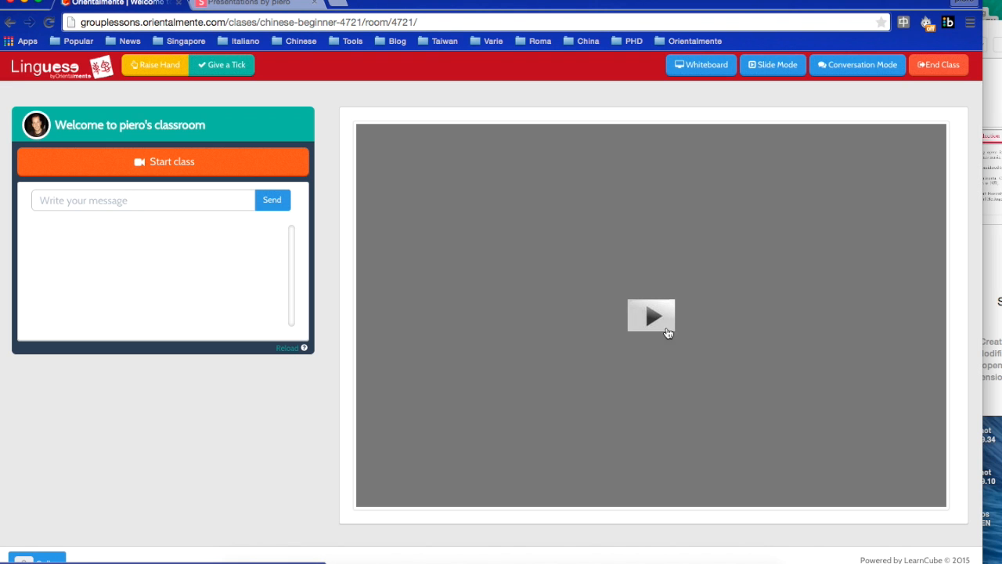
pyautogui.click(772, 64)
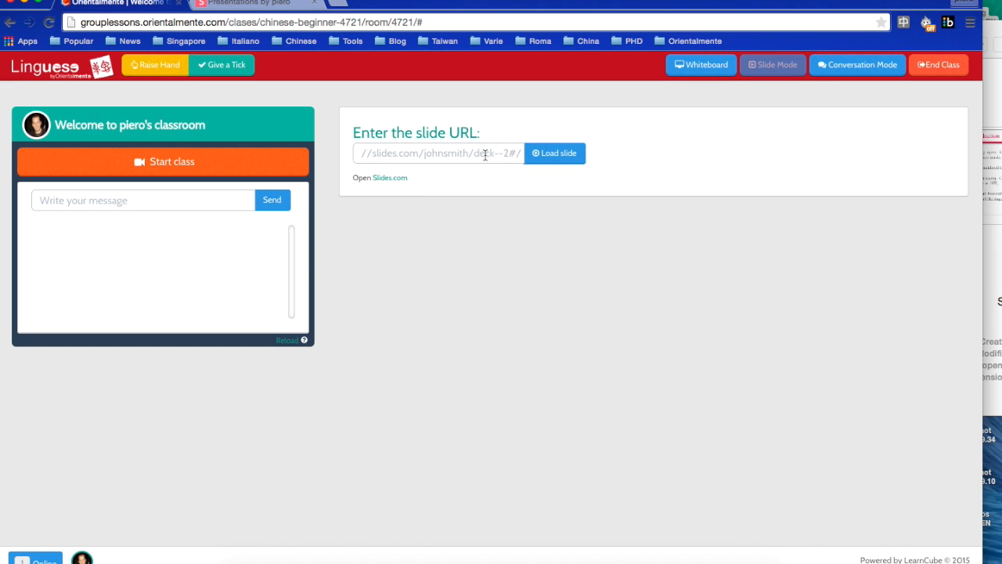
pyautogui.click(555, 153)
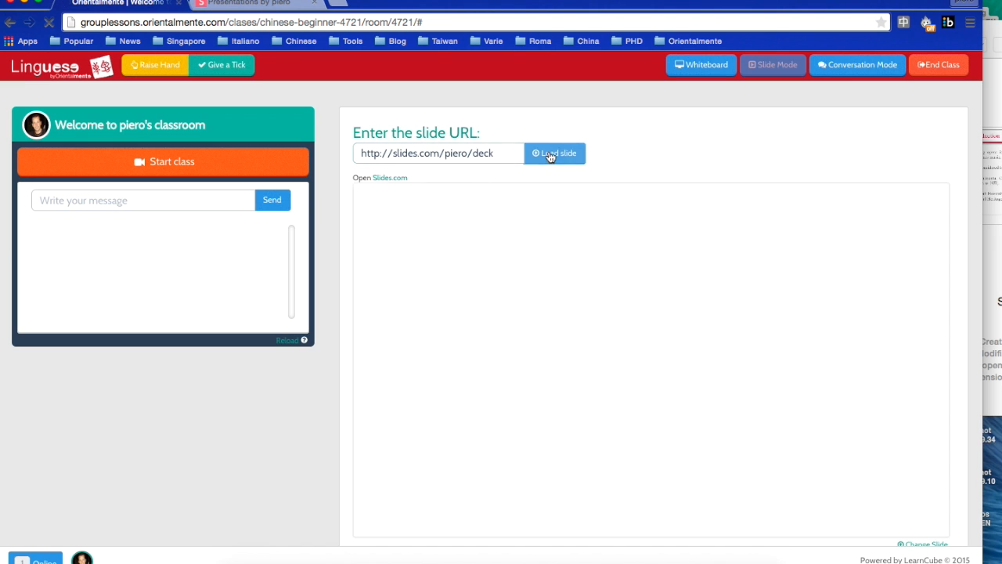
pyautogui.click(555, 152)
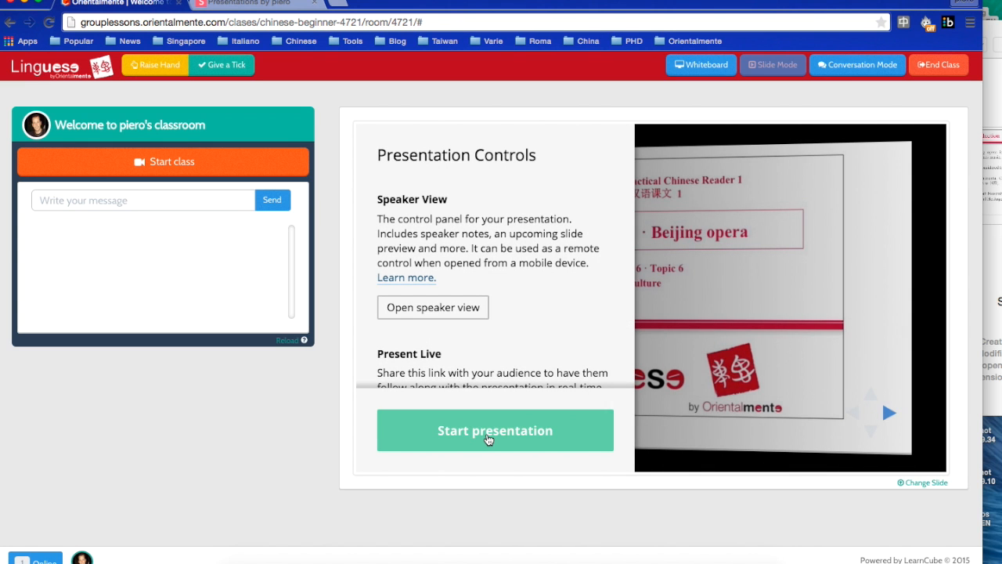
# - Start the presentation, advance to the Introduction slide, then return to the title slide
pyautogui.click(494, 430)
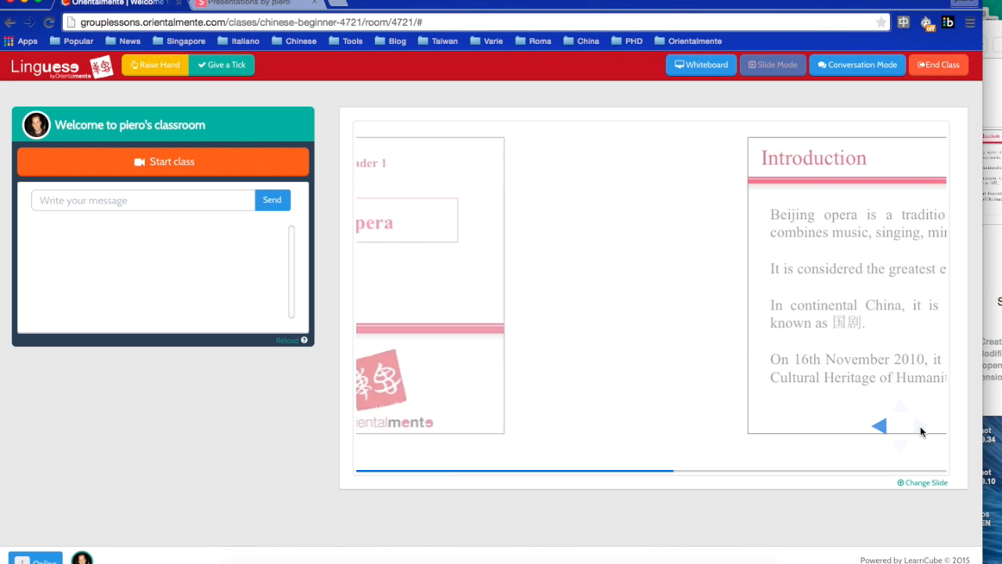
pyautogui.click(879, 426)
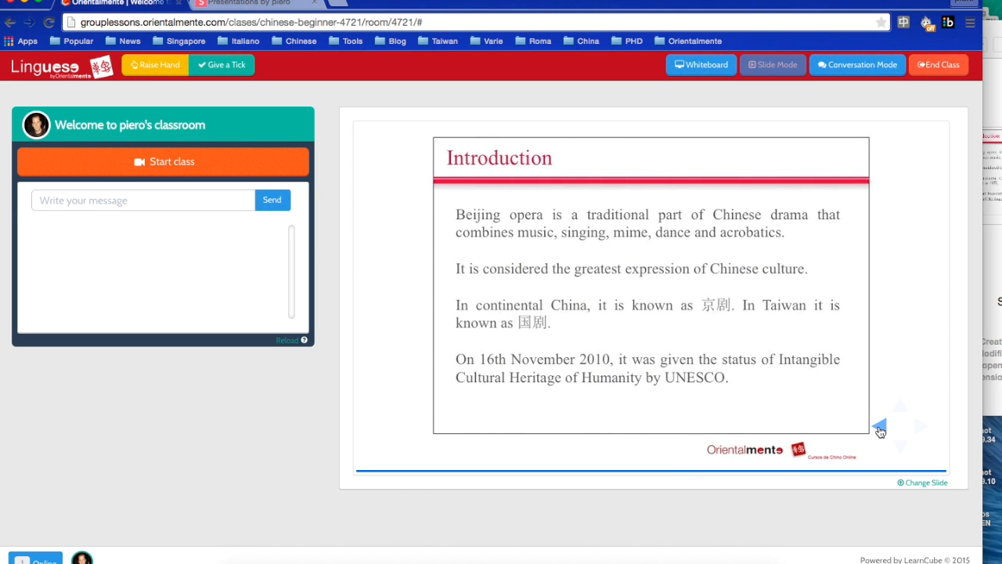
pyautogui.click(880, 427)
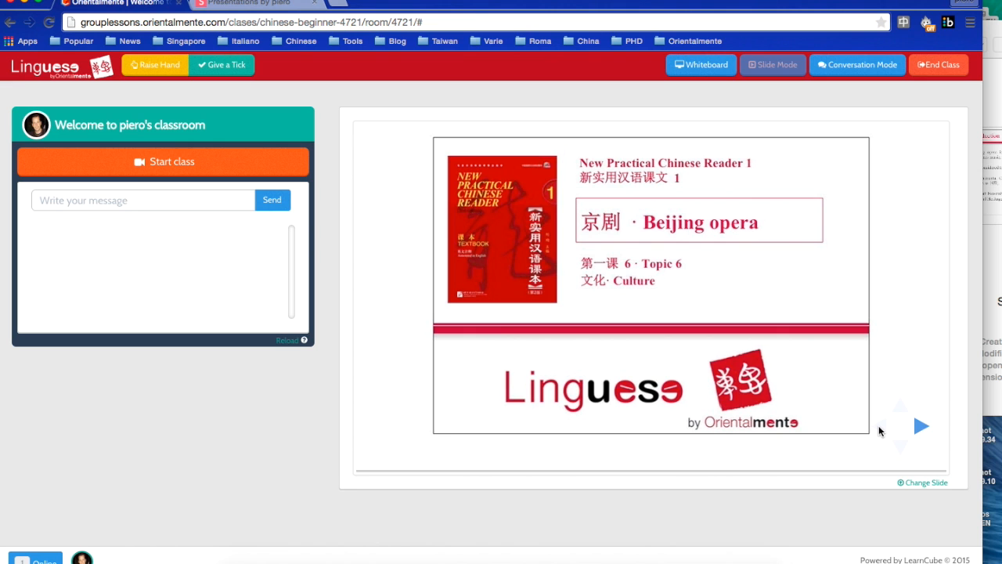
pyautogui.moveTo(666, 238)
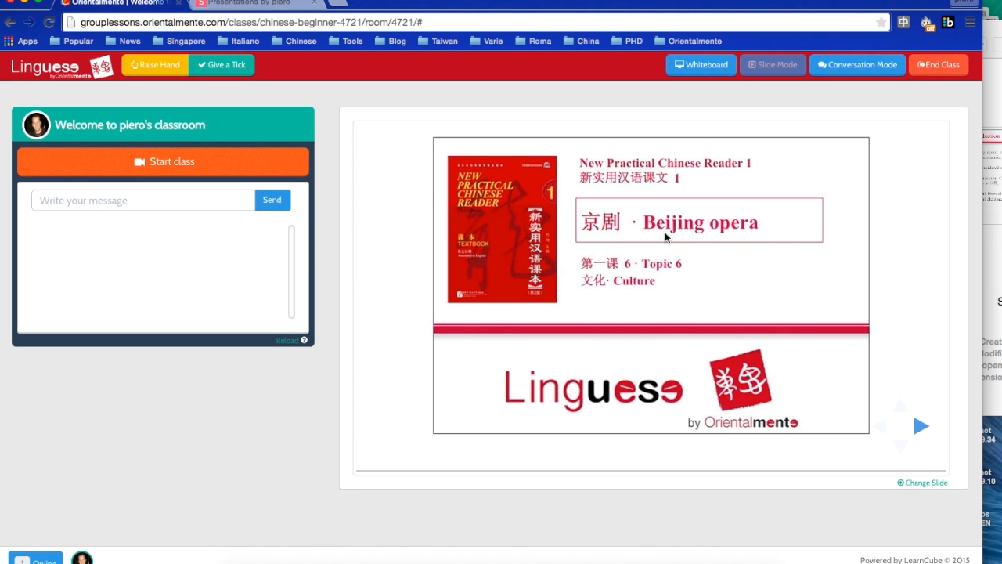
pyautogui.moveTo(668, 239)
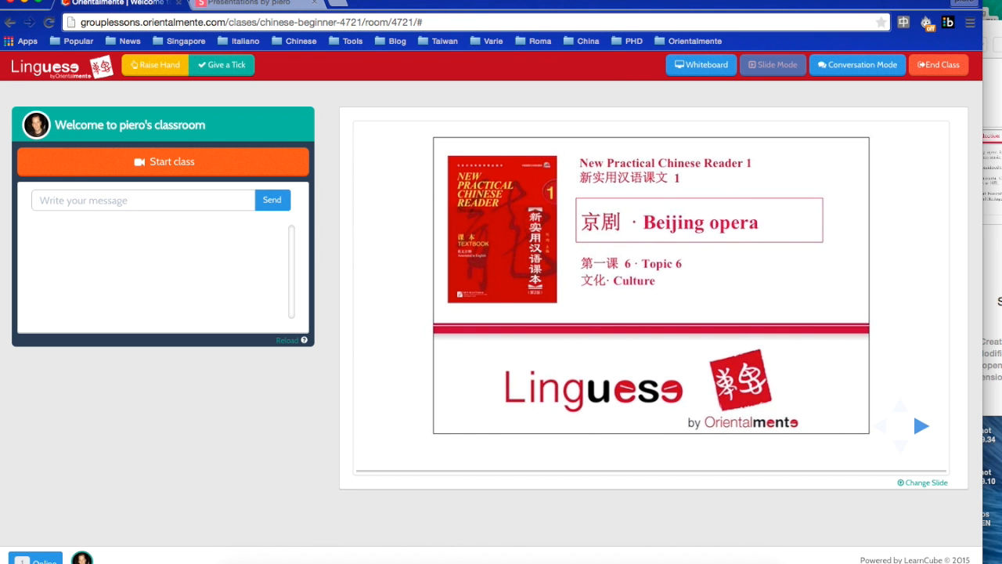